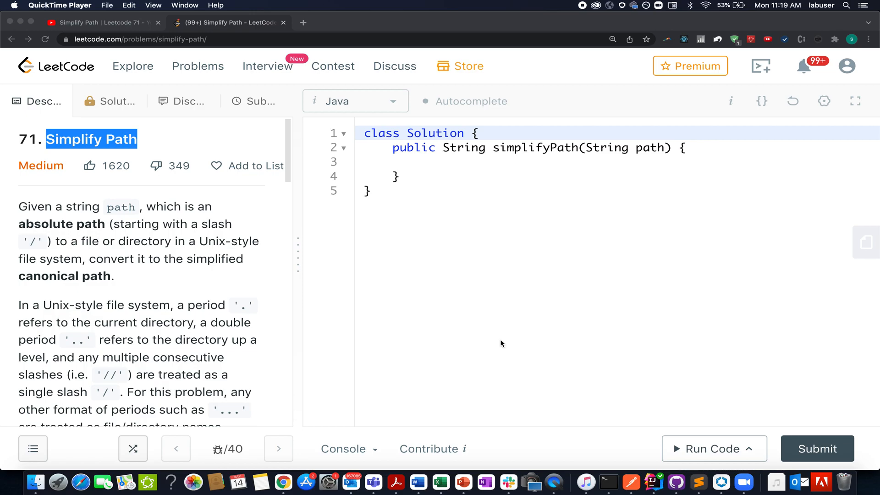
pyautogui.moveTo(263, 330)
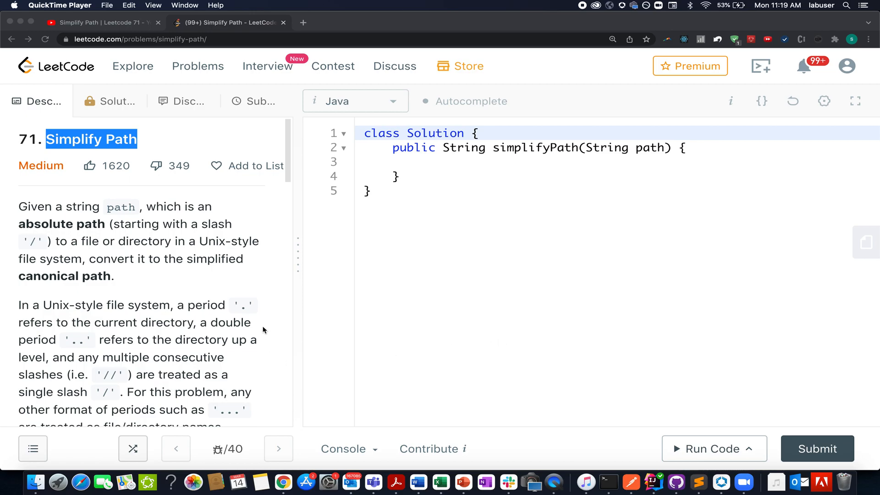
# Step: Switch from the Simplify Path problem to the published 'Simplify Path | Leetcode 71' YouTube video
pyautogui.click(103, 23)
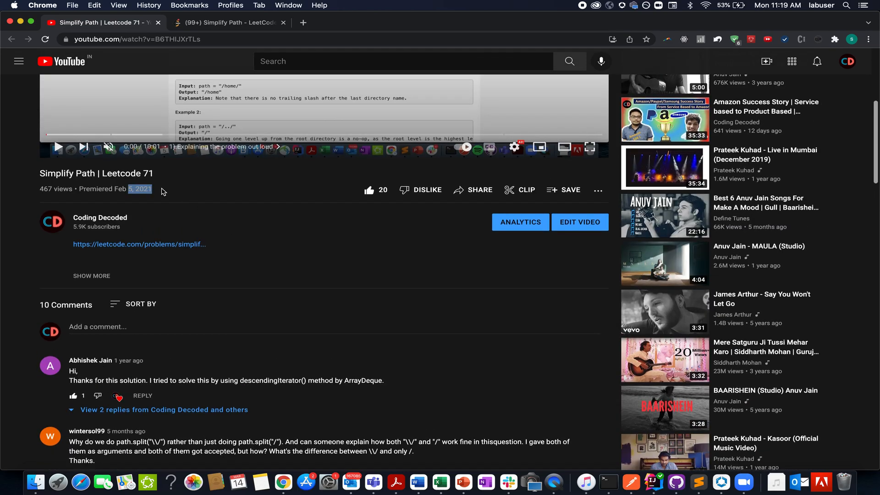
# Step: Bring the viewer comments on the Simplify Path video into view
pyautogui.scroll(-3)
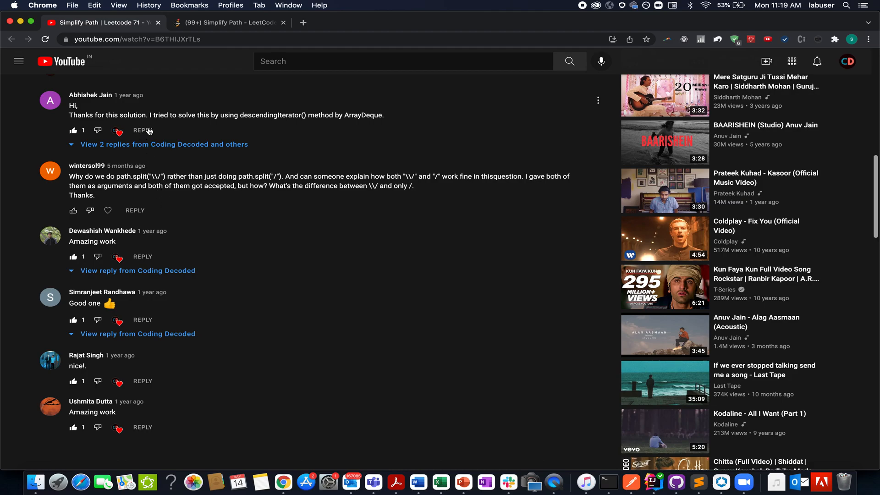